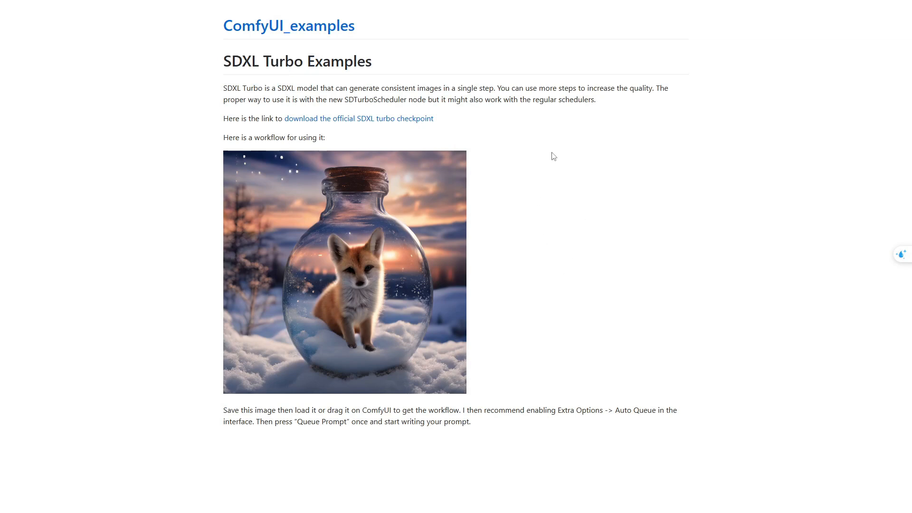
{"action": "mouse_move", "coordinate": [617, 290]}
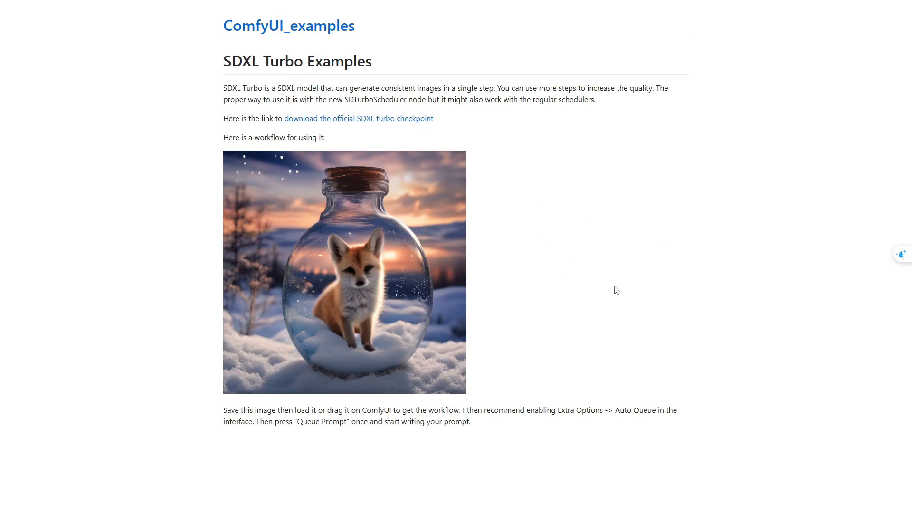
{"action": "mouse_move", "coordinate": [531, 269]}
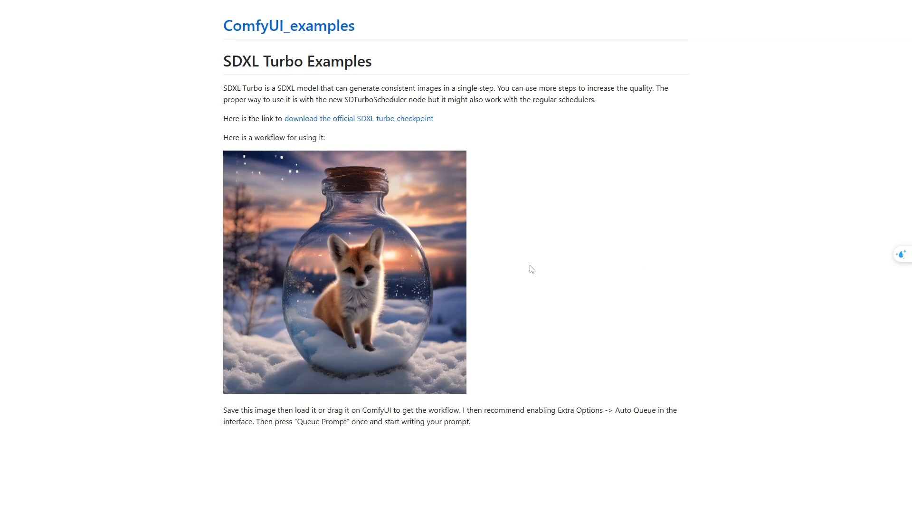
Read the ComfyUI_examples introduction and the instruction about saving the workflow image
{"action": "left_click_drag", "start_coordinate": [223, 88], "coordinate": [323, 137]}
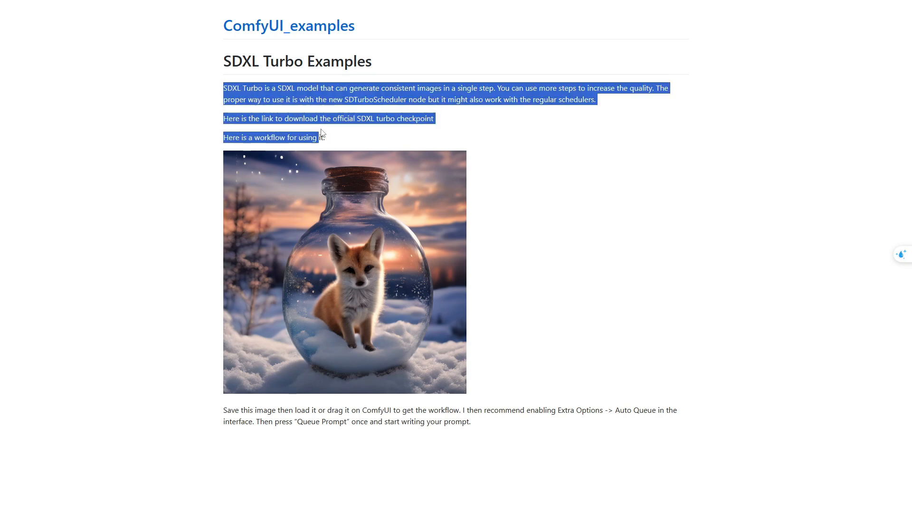
{"action": "left_click", "coordinate": [509, 137]}
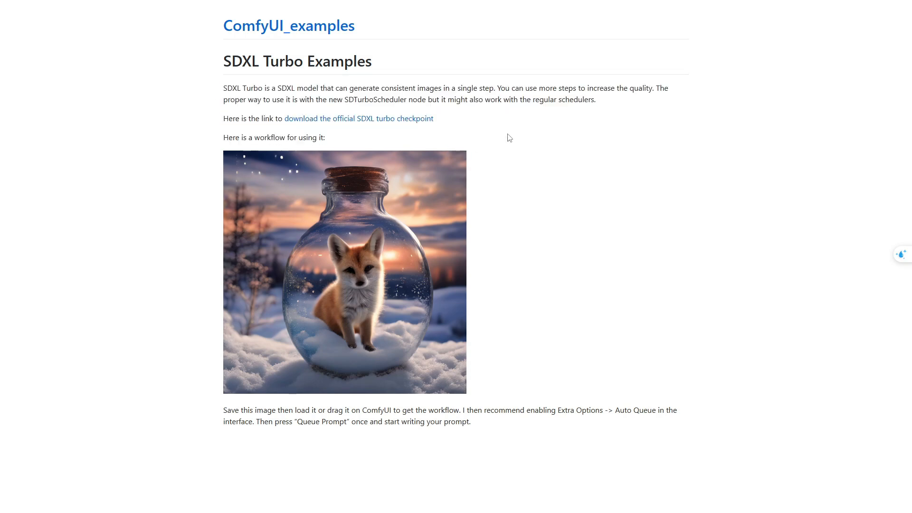
{"action": "mouse_move", "coordinate": [546, 229]}
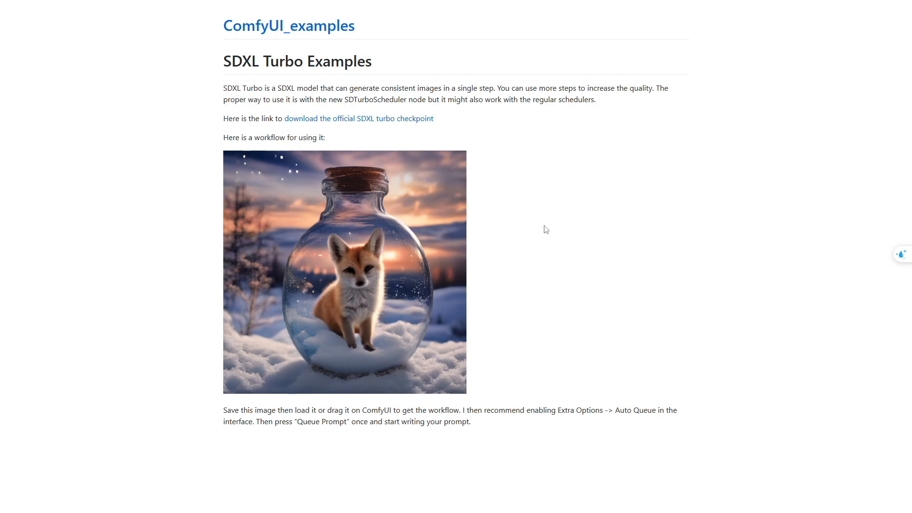
{"action": "mouse_move", "coordinate": [479, 98]}
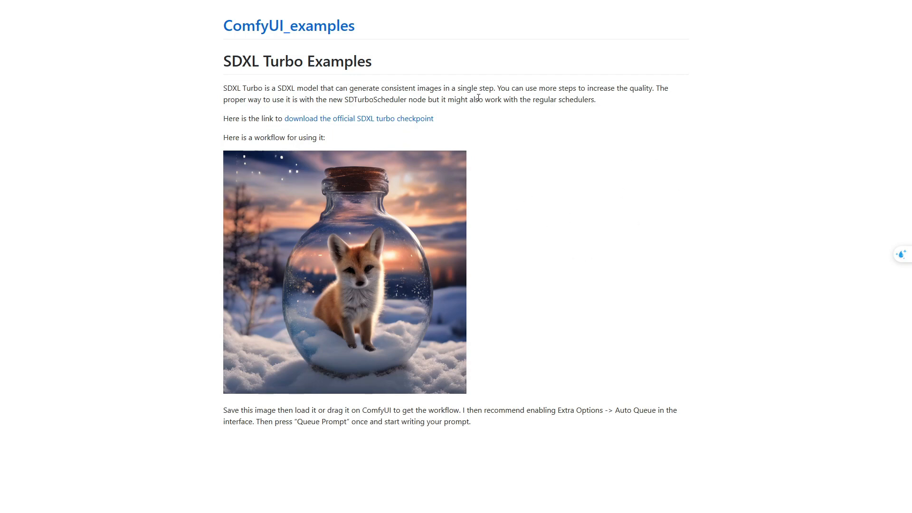
{"action": "mouse_move", "coordinate": [619, 268]}
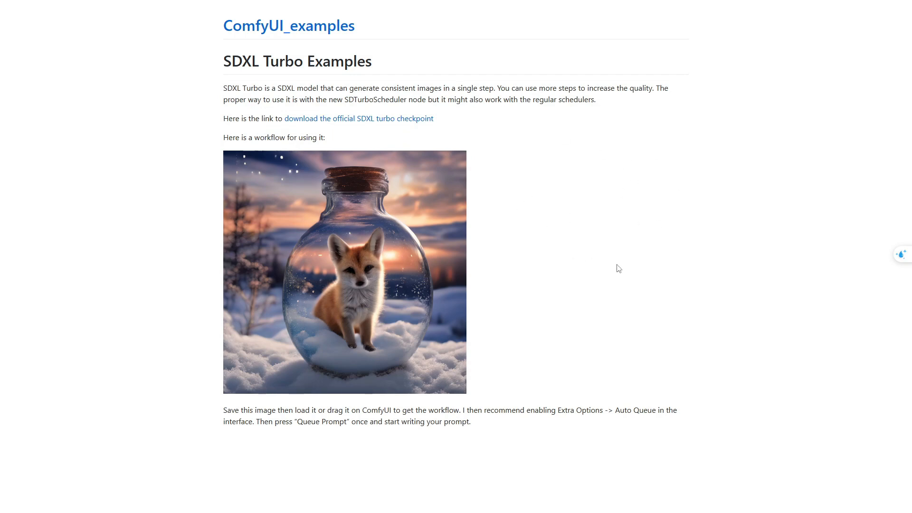
{"action": "mouse_move", "coordinate": [572, 132]}
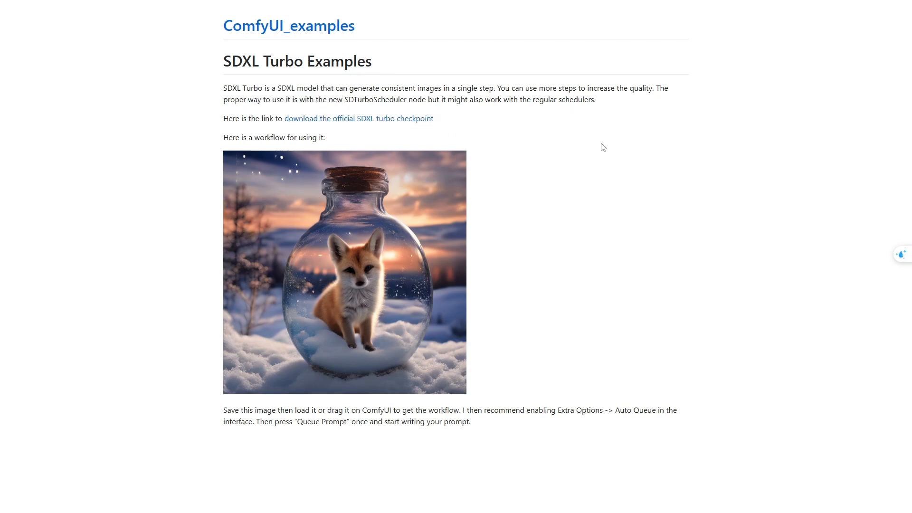
{"action": "double_click", "coordinate": [240, 410]}
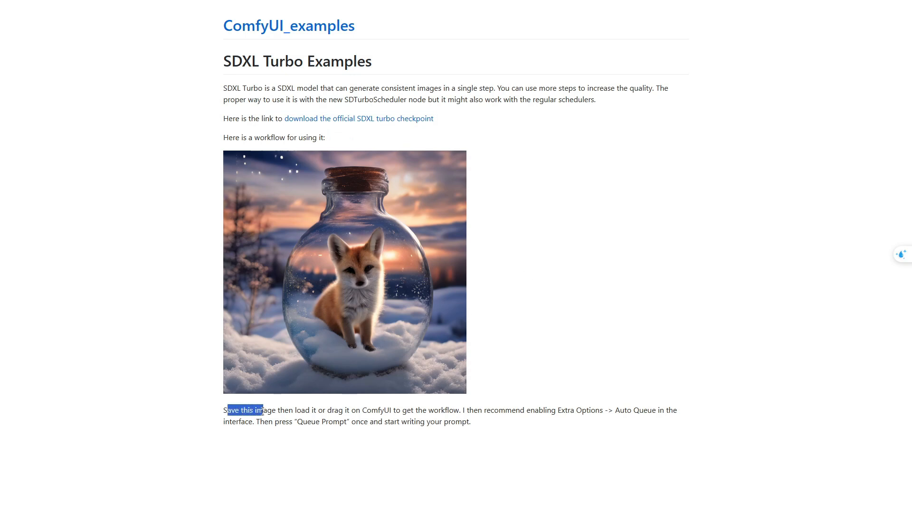
Save the fox-in-a-bottle workflow image into the ComfyUI folder
{"action": "right_click", "coordinate": [343, 271]}
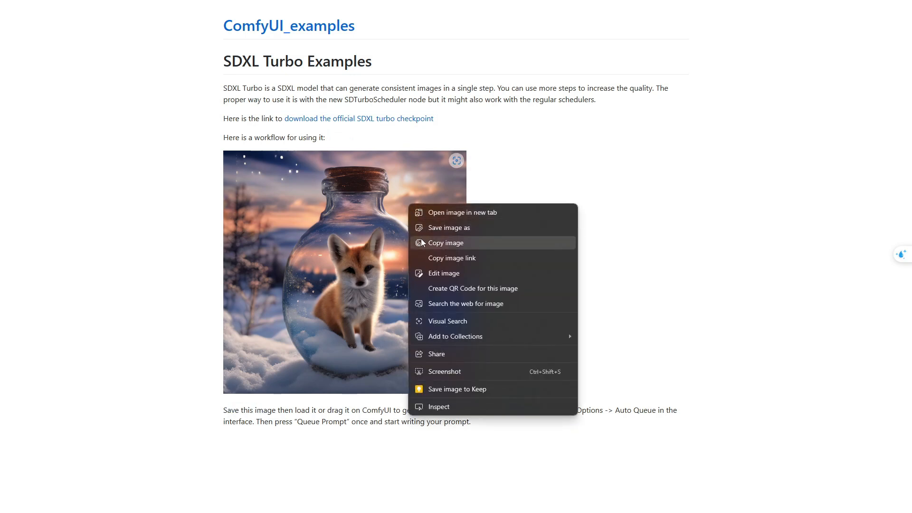
{"action": "mouse_move", "coordinate": [448, 227]}
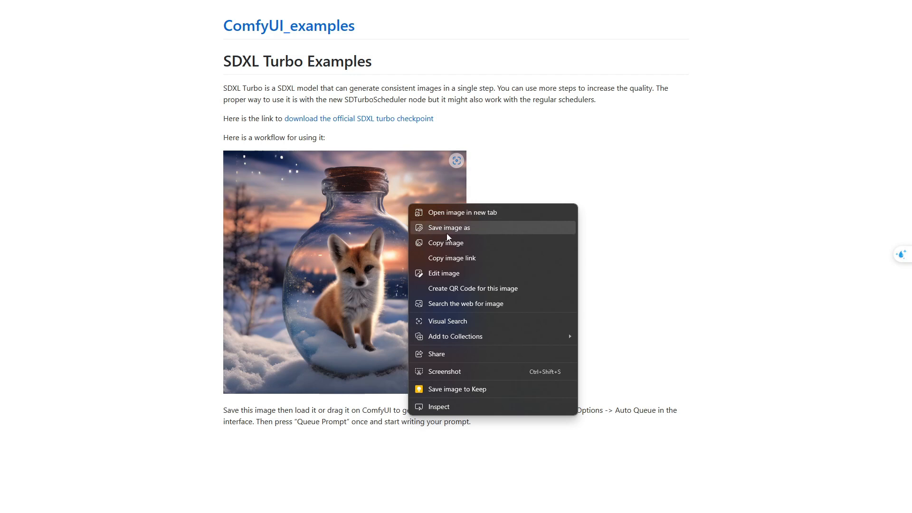
{"action": "left_click", "coordinate": [449, 227]}
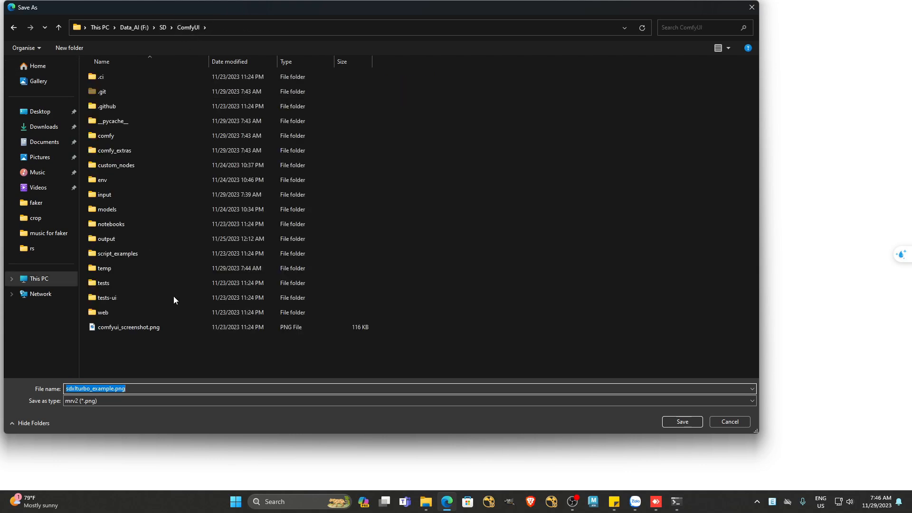
{"action": "left_click", "coordinate": [681, 421]}
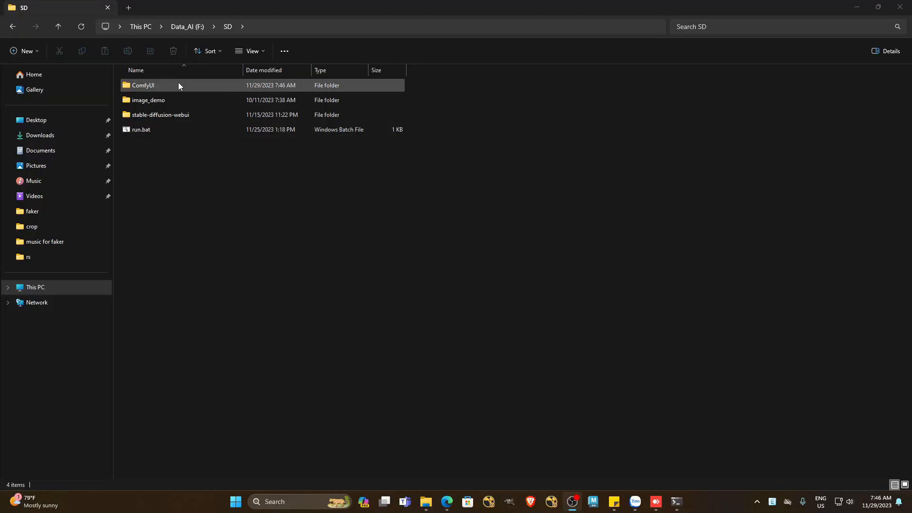
Open a Command Prompt in the ComfyUI folder and run git pull
{"action": "double_click", "coordinate": [143, 85]}
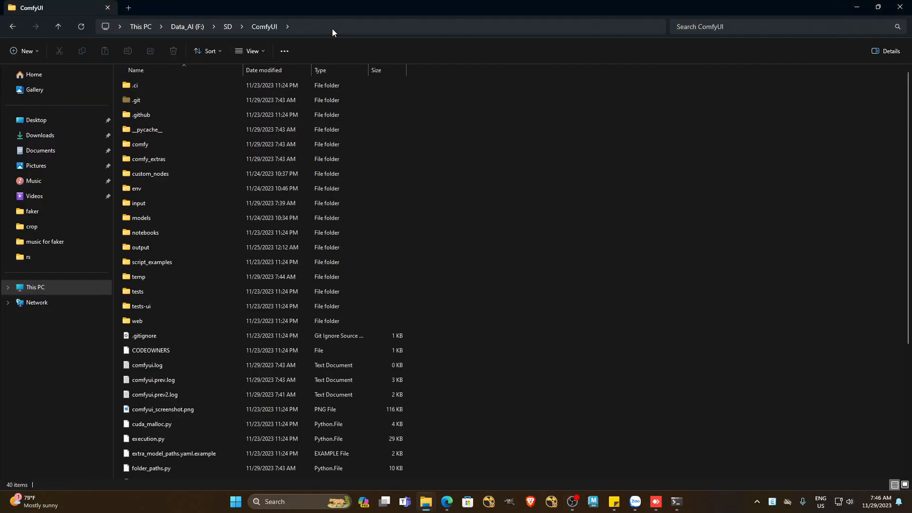
{"action": "type", "text": "cmd"}
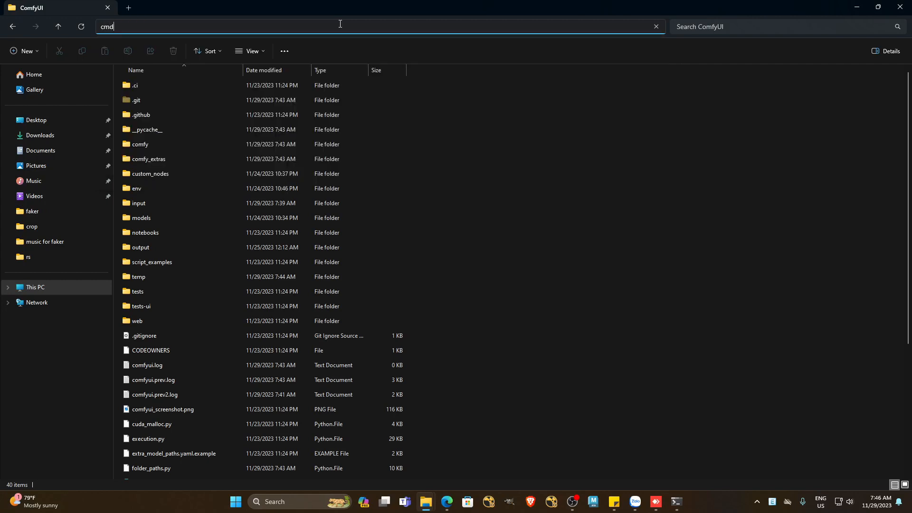
{"action": "key", "text": "Return"}
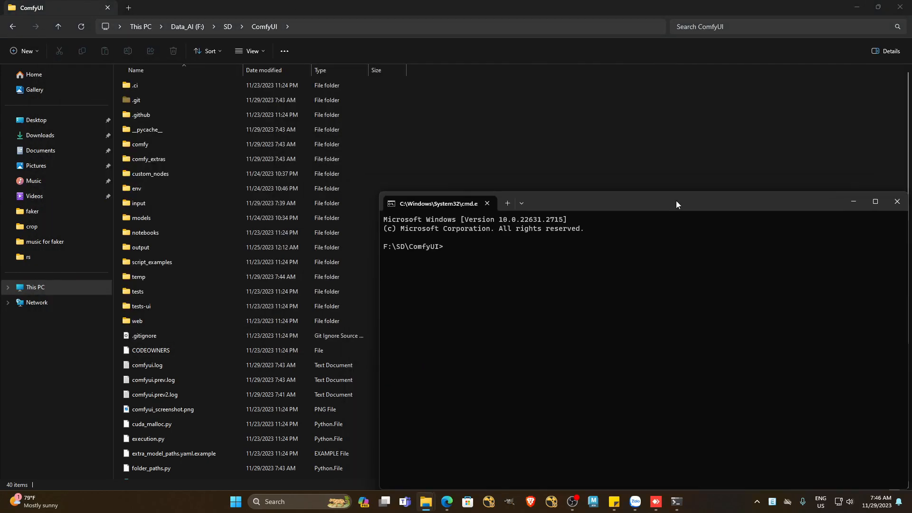
{"action": "type", "text": "git pull"}
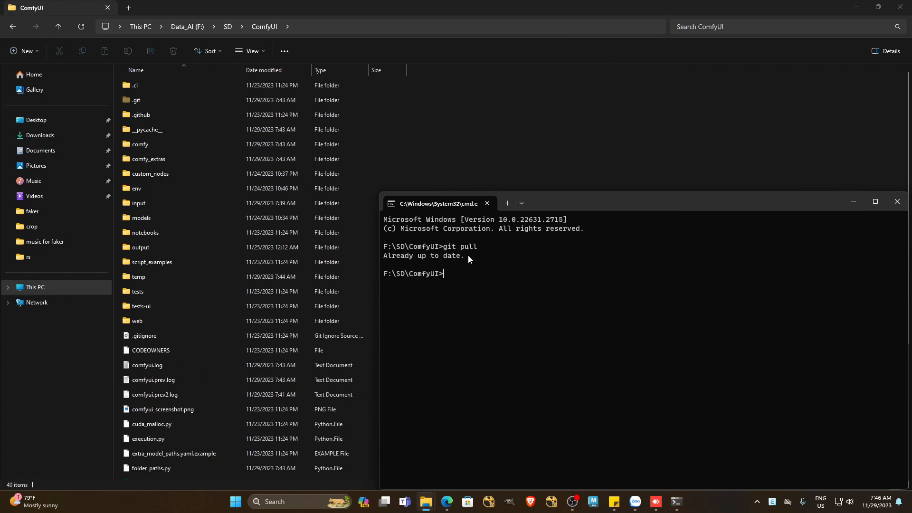
{"action": "left_click", "coordinate": [58, 26]}
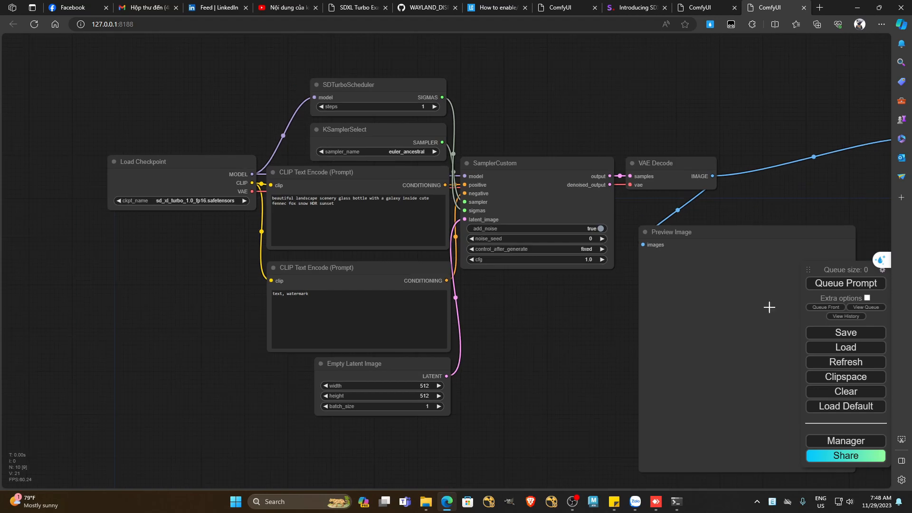
Queue the SDXL Turbo workflow for generation with Queue Prompt
{"action": "left_click", "coordinate": [844, 283]}
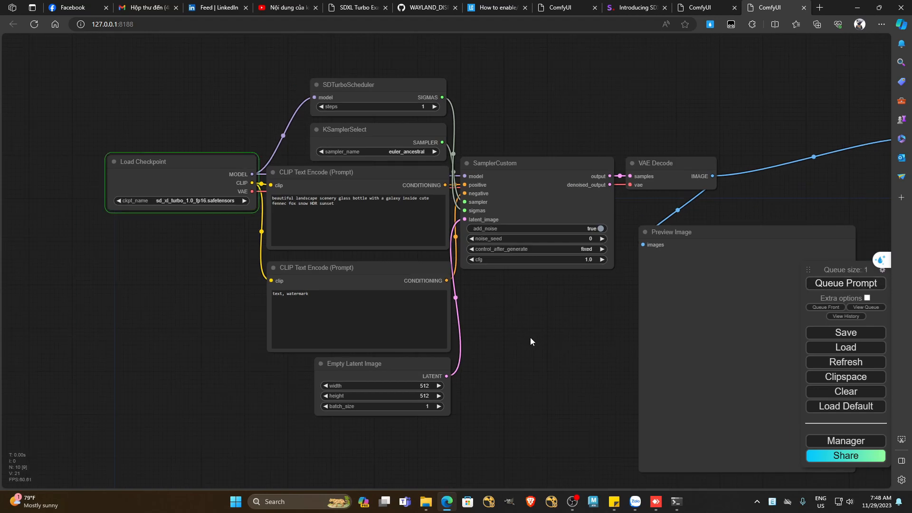